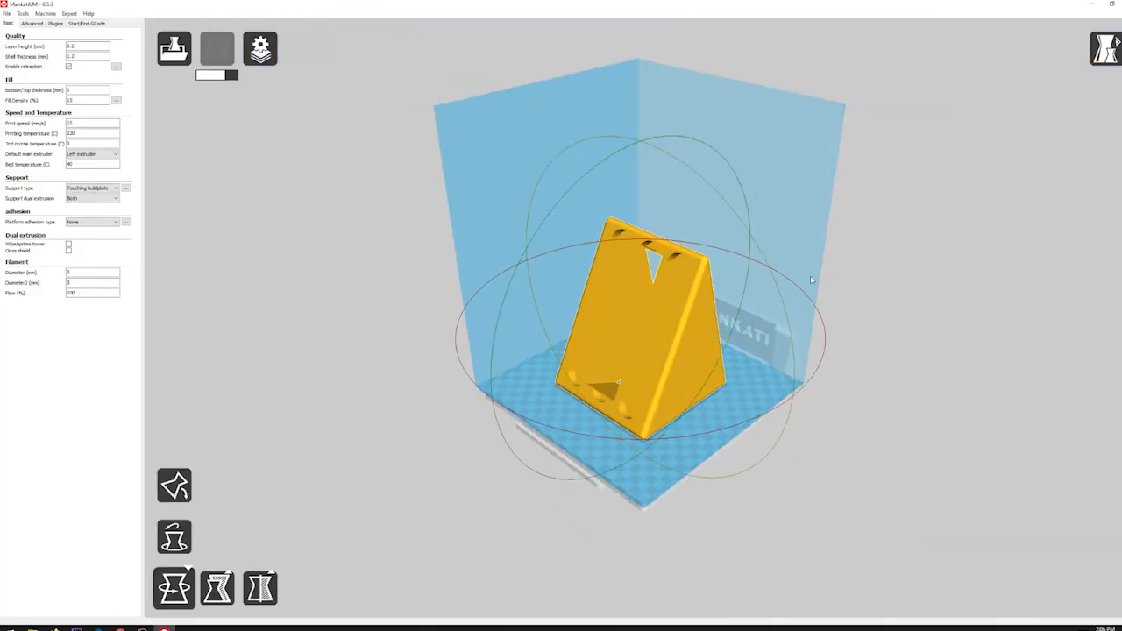
Step: Preview the sliced triangular stand's layers, dragging the layer slider up to about layer 711
{"action": "left_click", "coordinate": [1107, 49]}
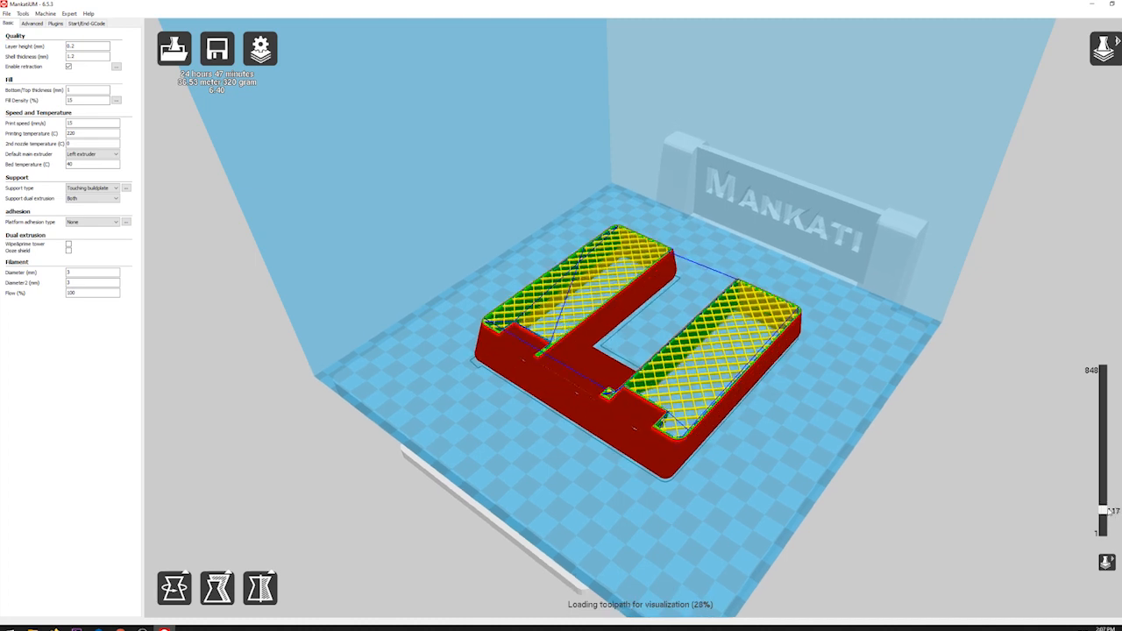
{"action": "left_click_drag", "start_coordinate": [1102, 515], "coordinate": [1102, 458]}
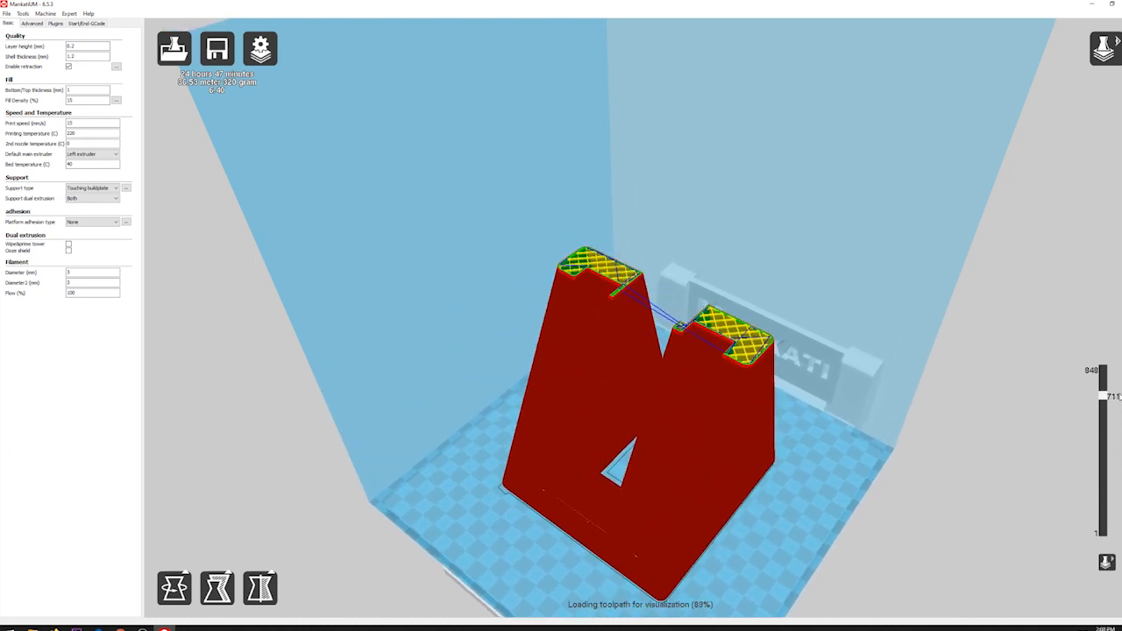
{"action": "key", "text": "alt+tab"}
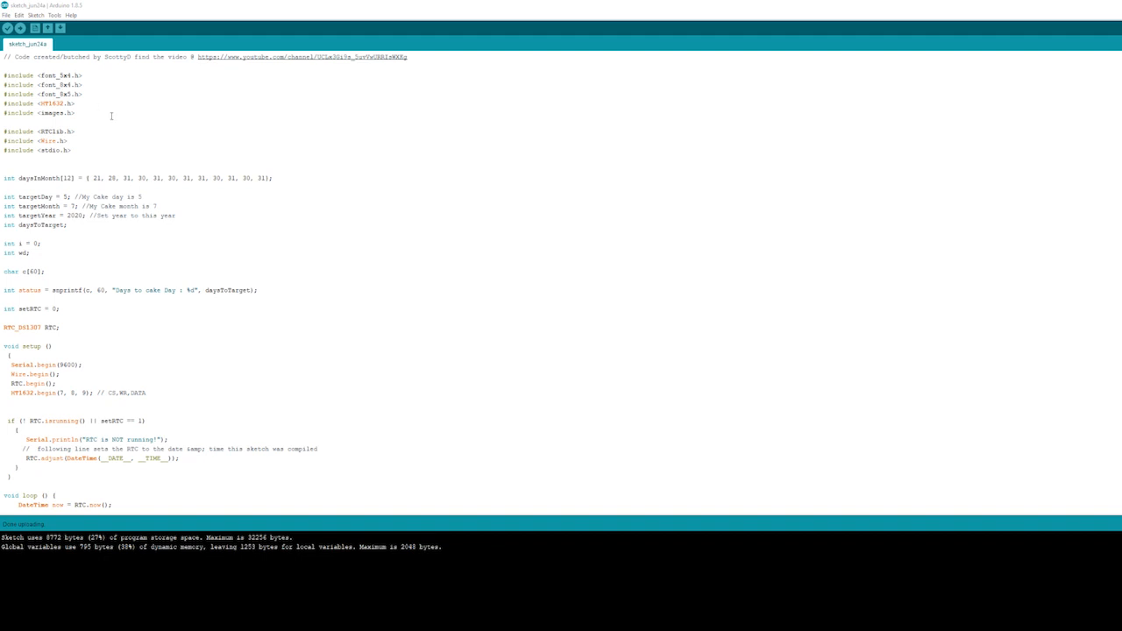
{"action": "mouse_move", "coordinate": [402, 56]}
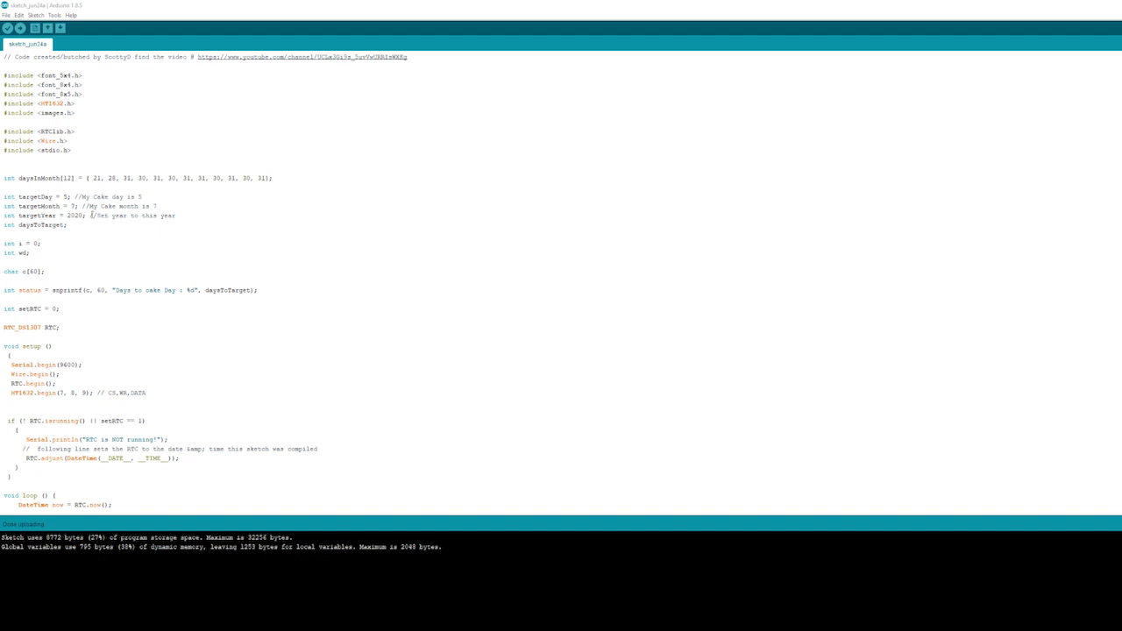
Step: Review the sketch's target date (5/7/2020) and scroll through the daysToTarget calculation in loop()
{"action": "left_click_drag", "start_coordinate": [51, 197], "coordinate": [79, 216]}
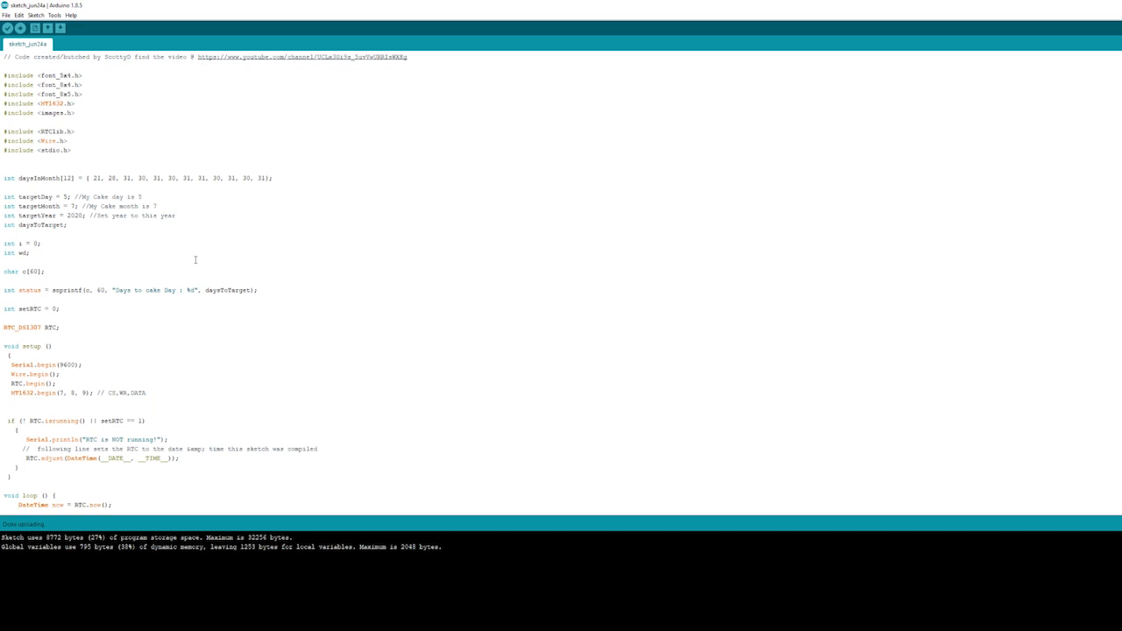
{"action": "scroll", "scroll_direction": "down", "scroll_amount": 3}
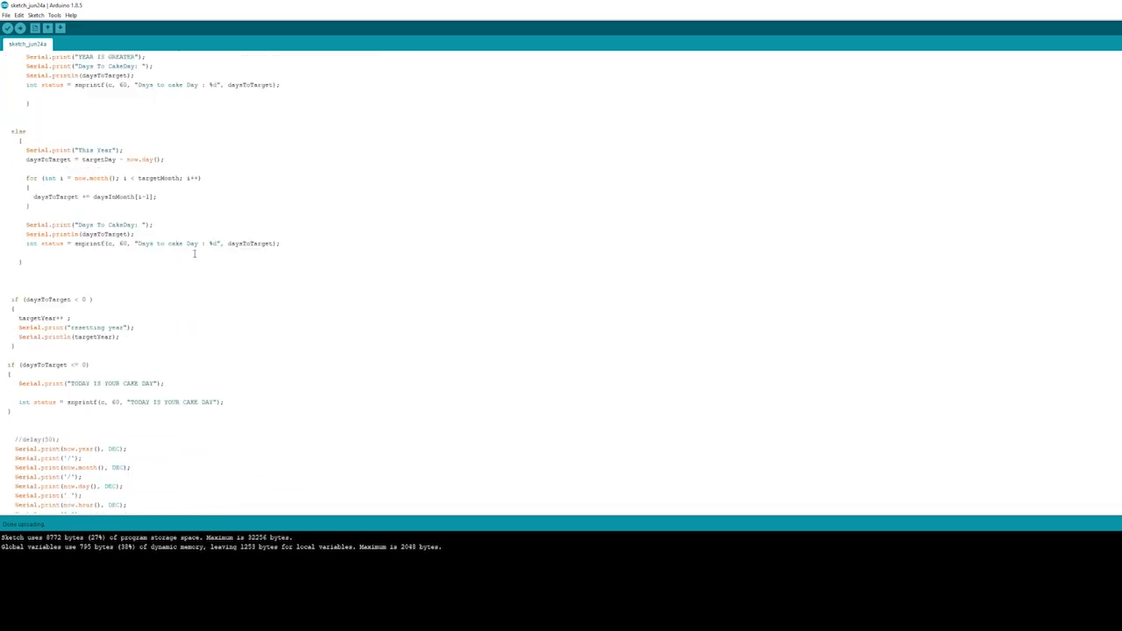
{"action": "scroll", "scroll_direction": "up", "scroll_amount": 3}
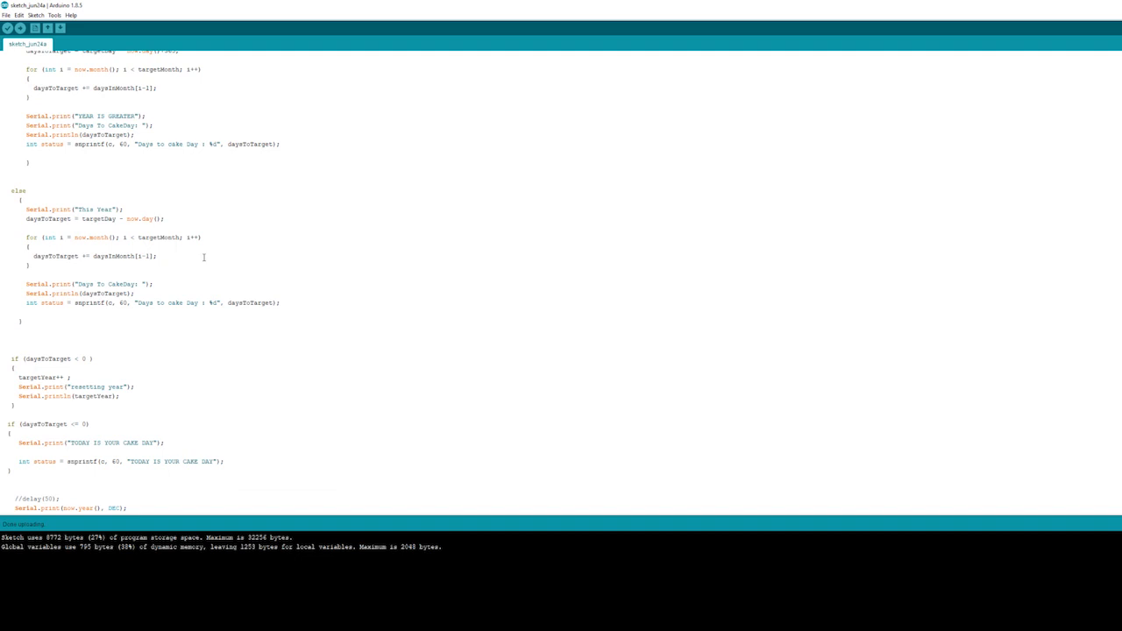